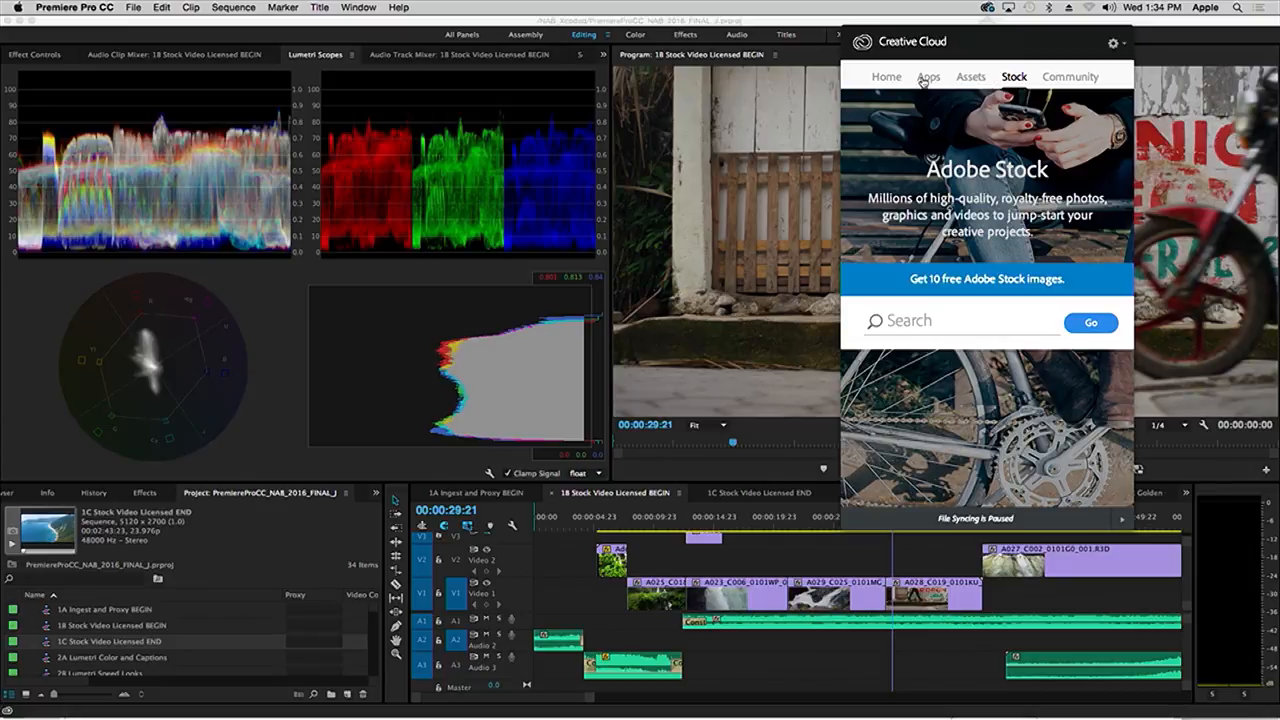
Step: Show the Apps list and look through installed and additional apps available to install
click(928, 76)
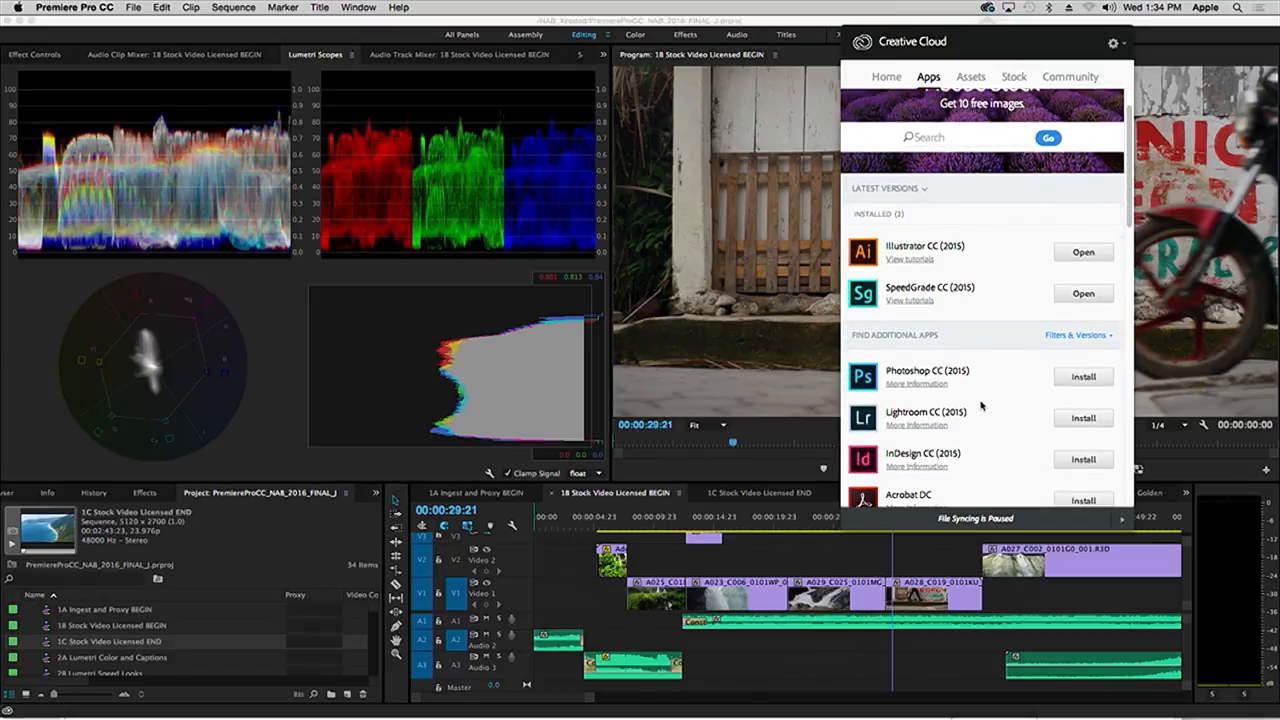
scroll(down, 3)
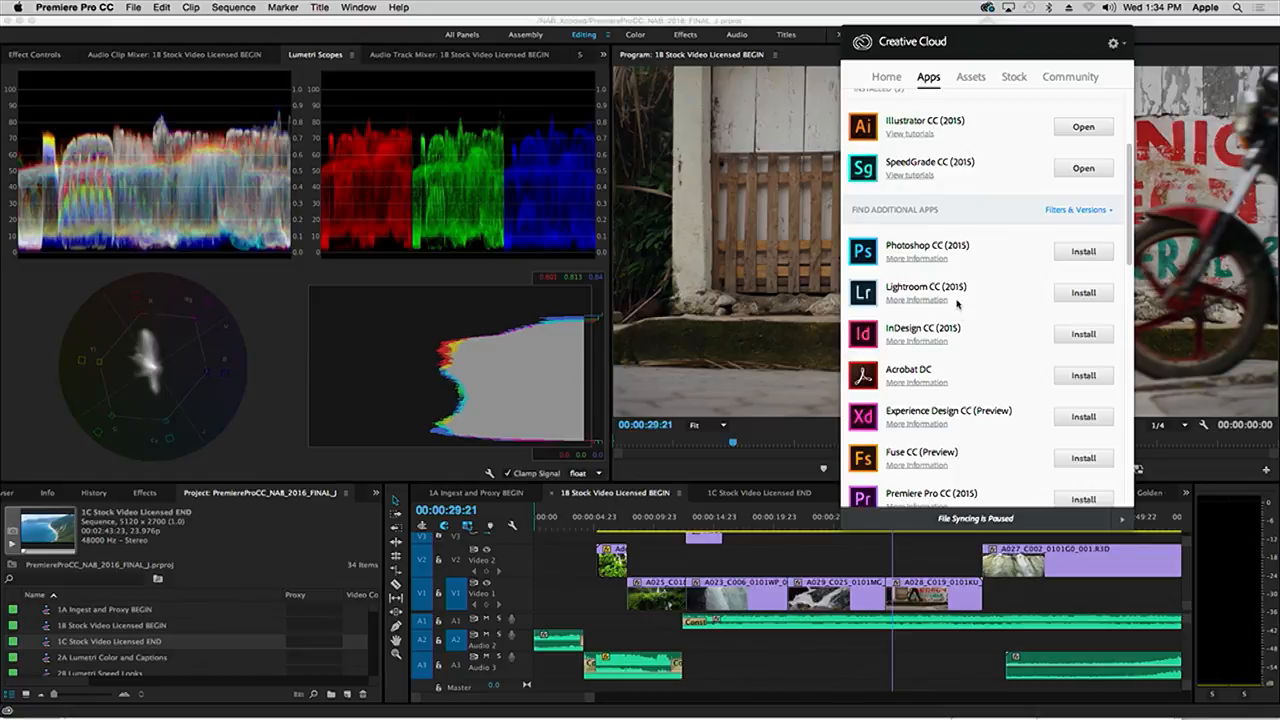
scroll(down, 3)
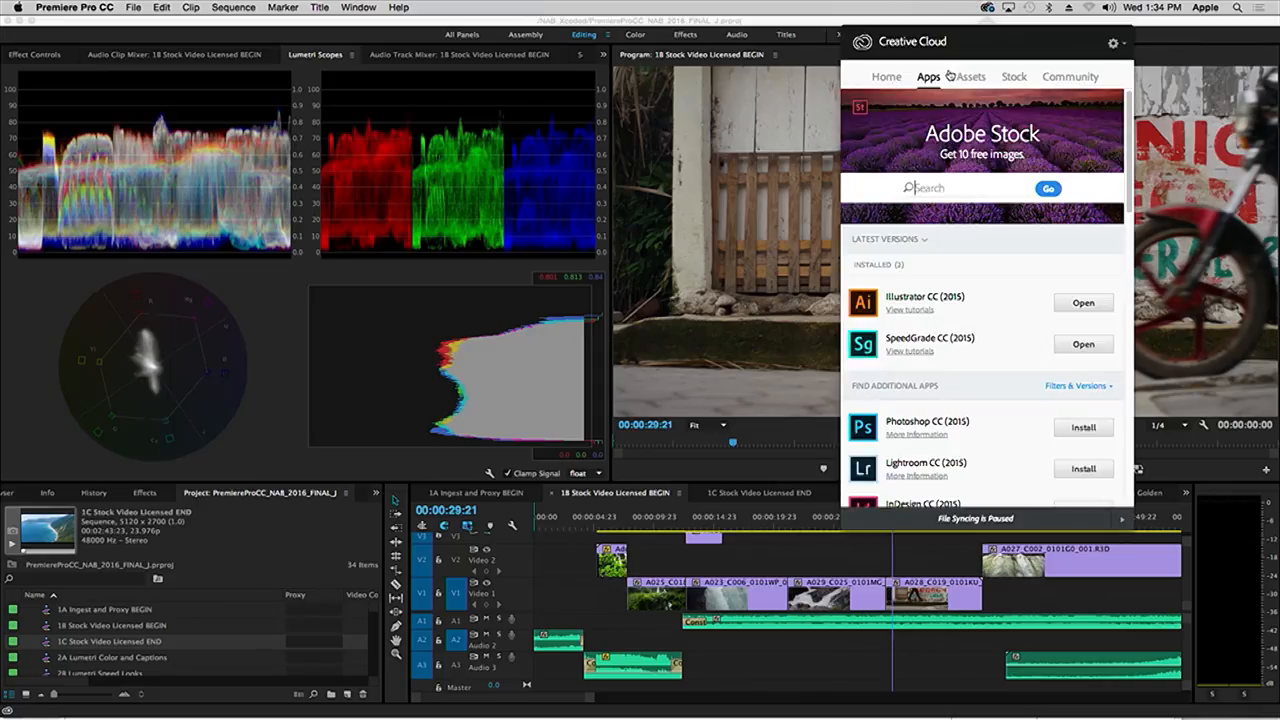
Step: Browse the Assets sections — Fonts, Market, Files — and return to the synced Fonts list
click(970, 76)
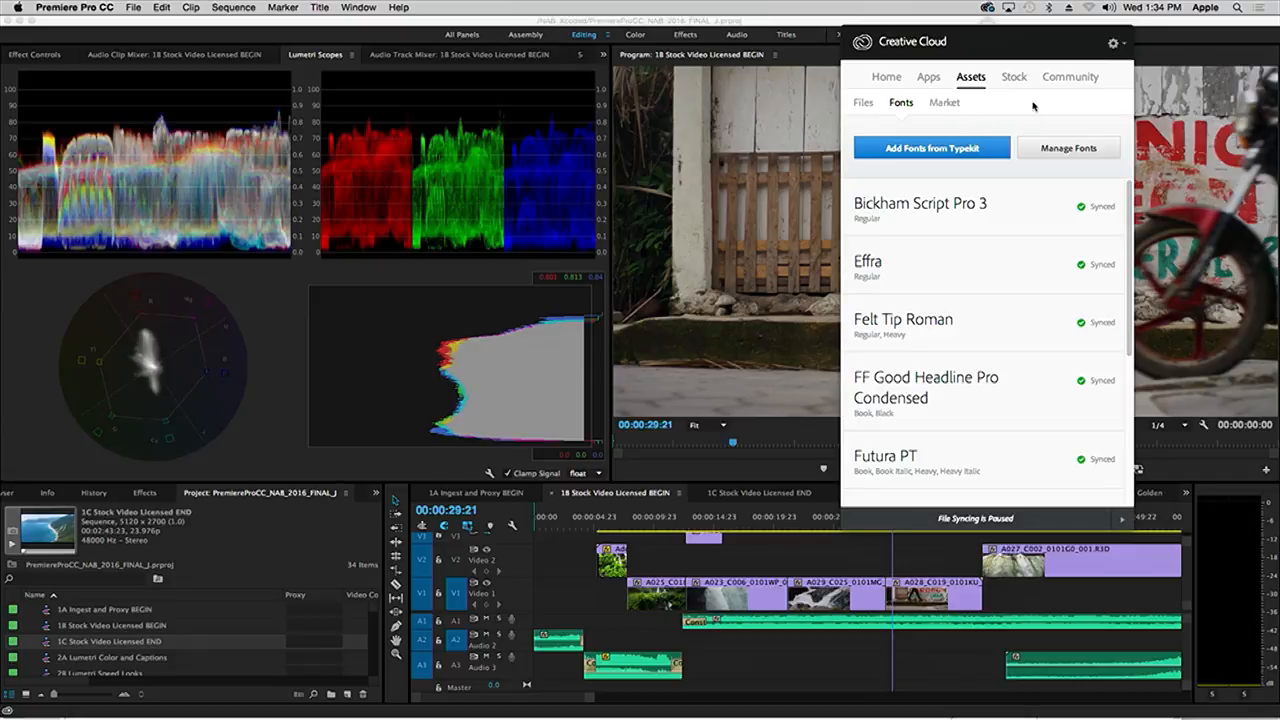
click(944, 102)
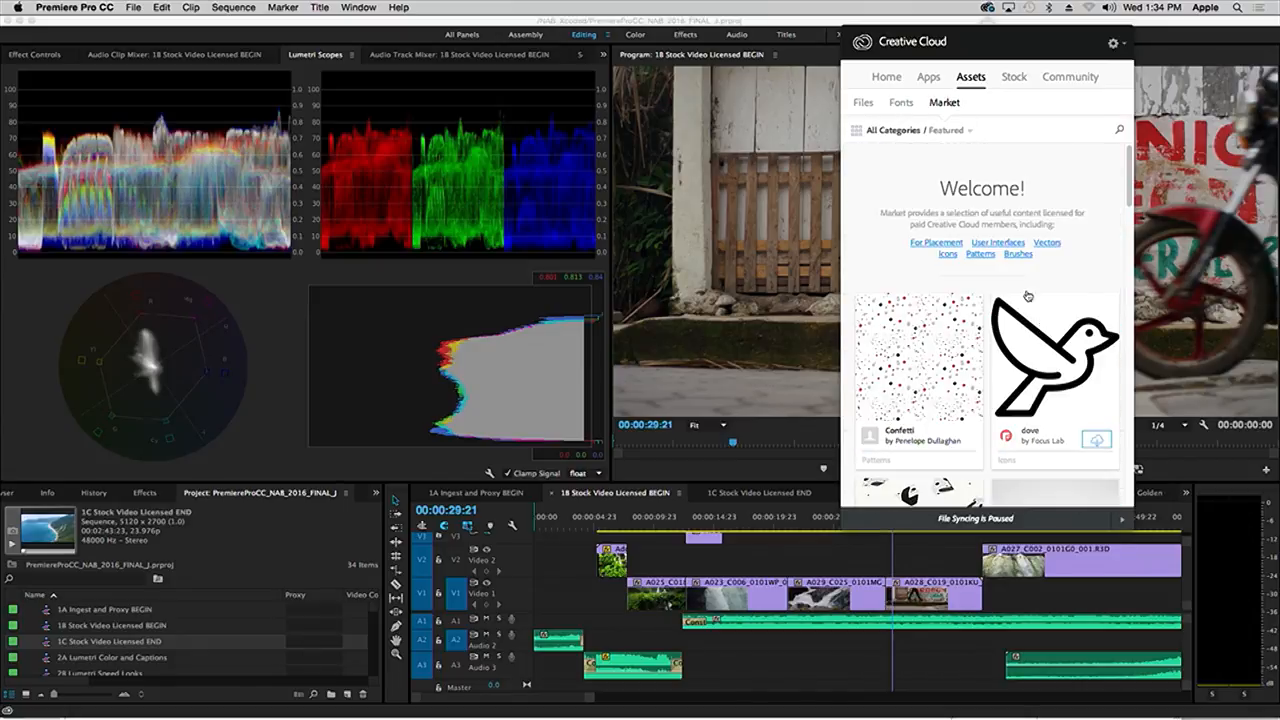
click(862, 102)
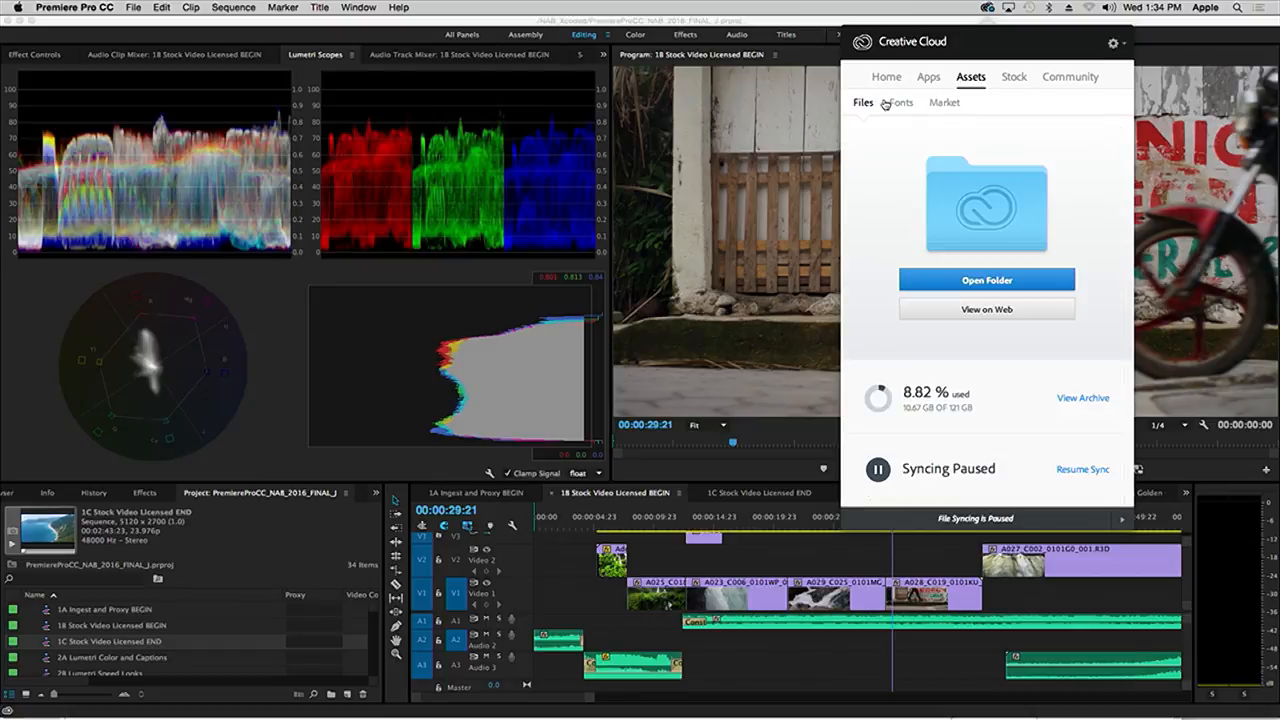
click(900, 102)
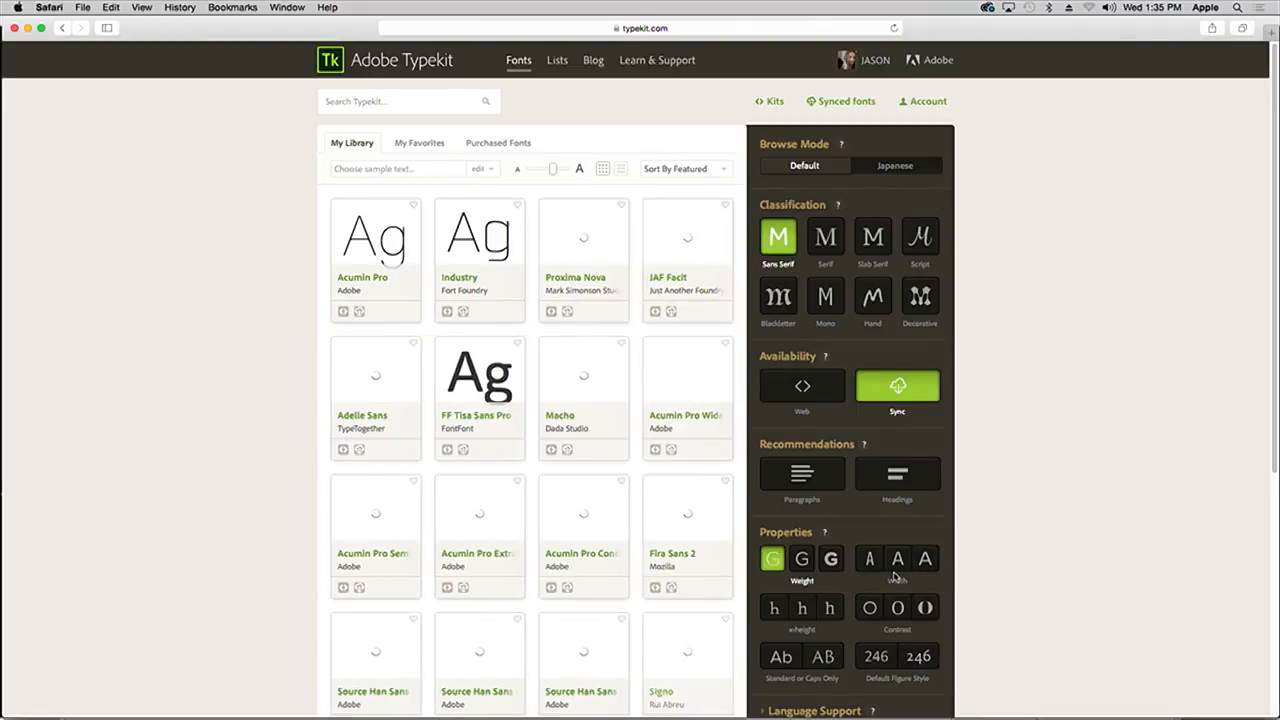
Step: Filter the library to wide fonts and open the Halogen family by Positype
click(924, 558)
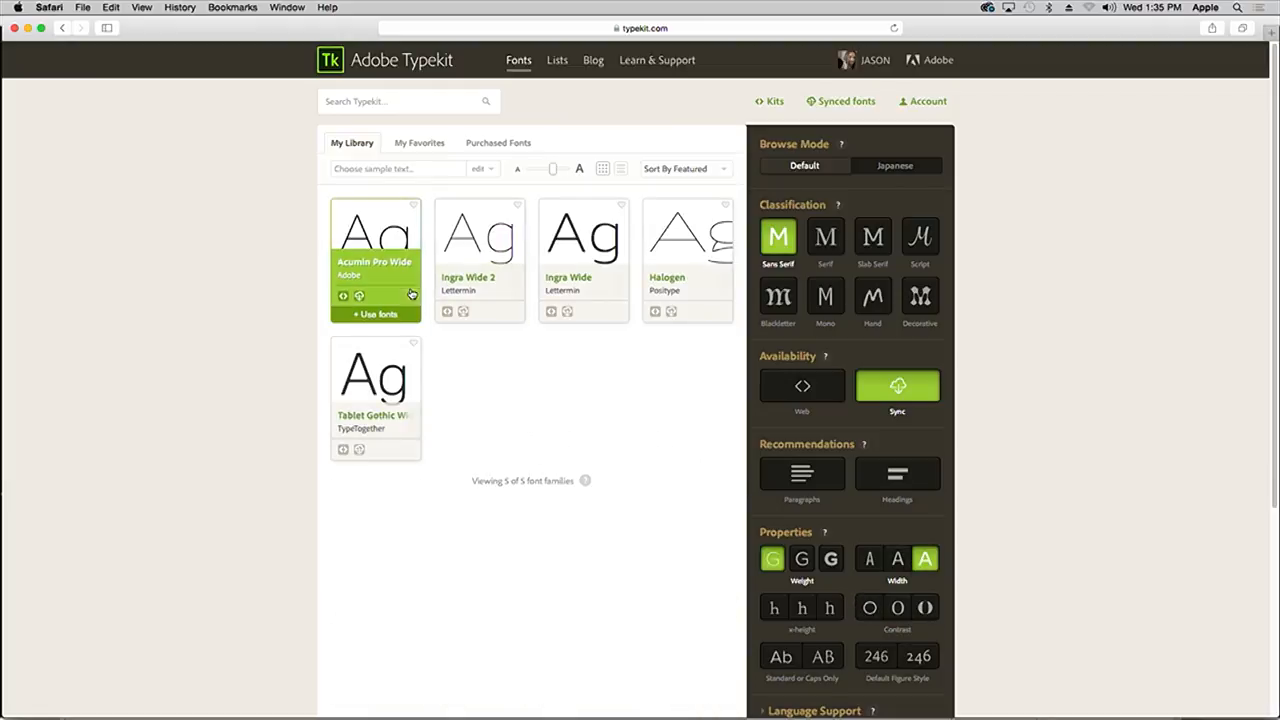
mouse_move(688, 236)
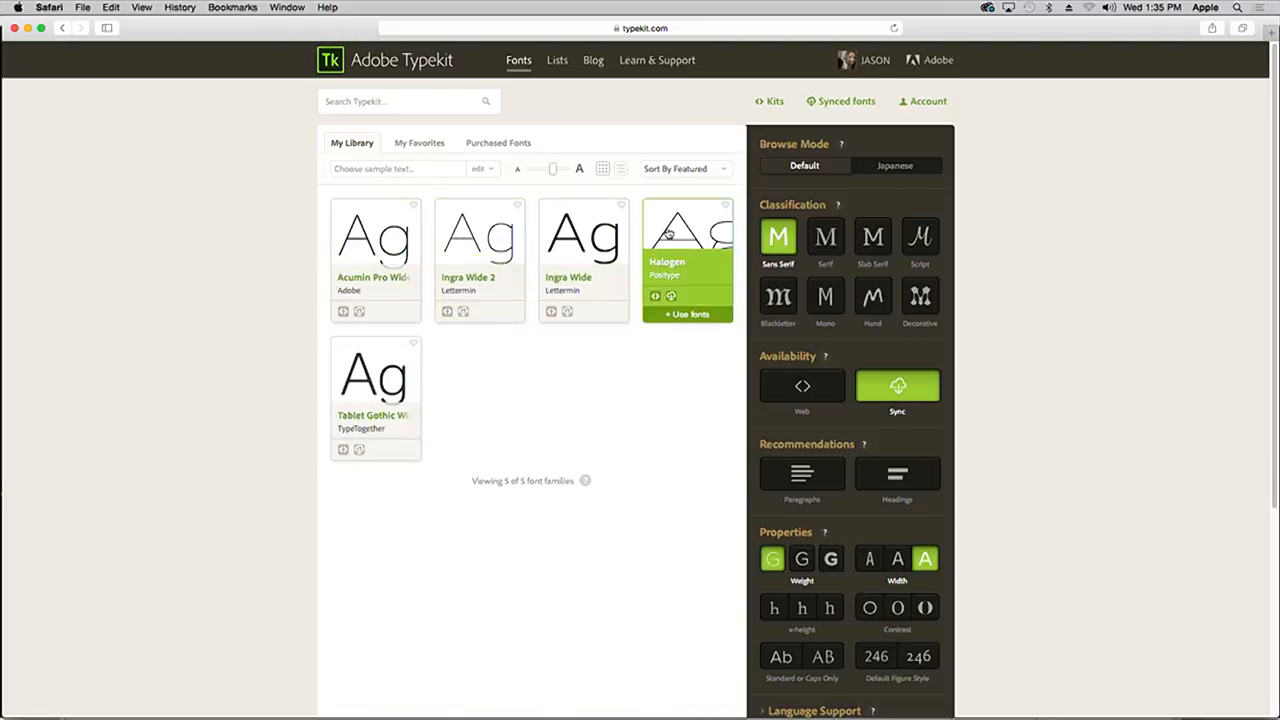
click(688, 256)
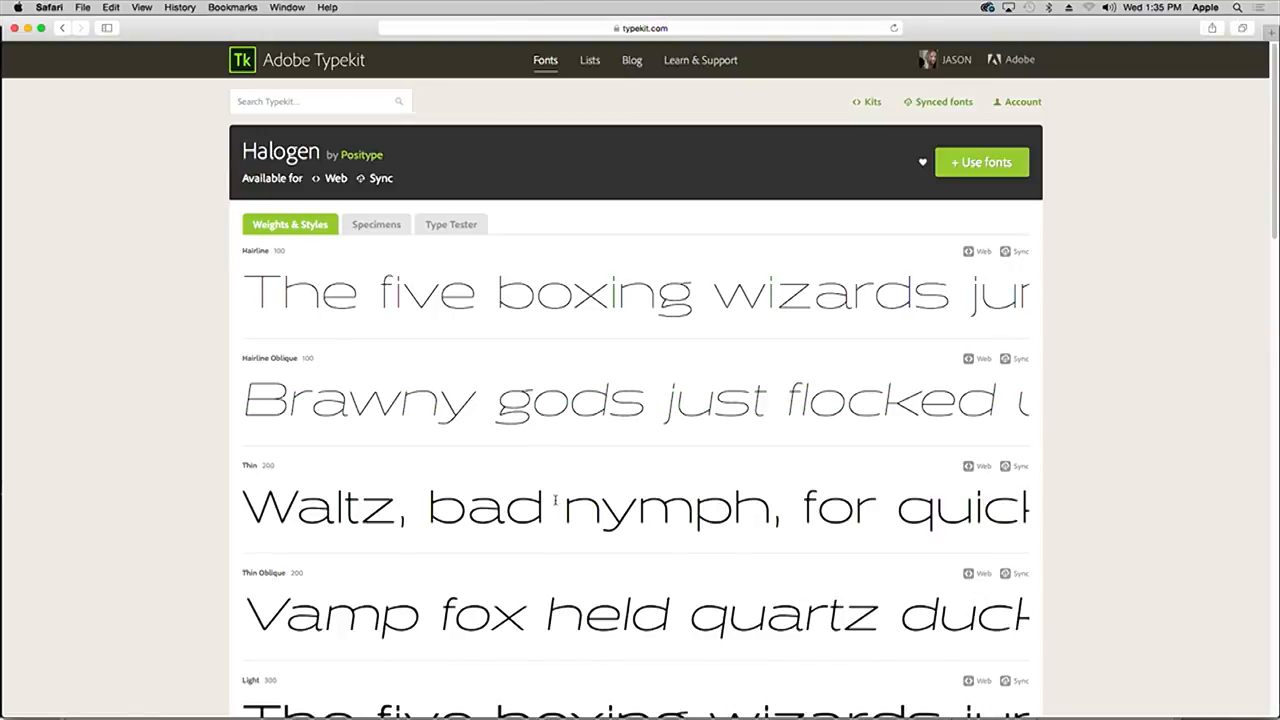
Step: View Halogen's specimens and type tester, sync the selected styles, then show Creative Cloud's synced fonts
click(376, 224)
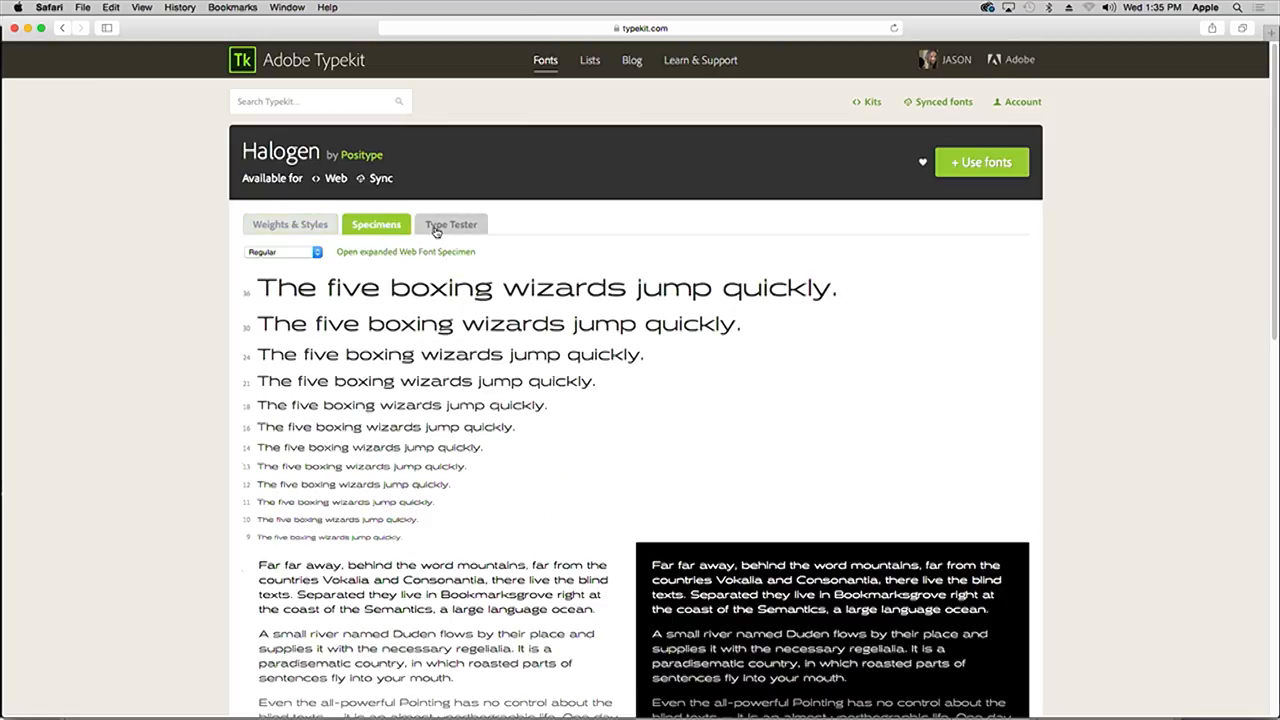
click(452, 224)
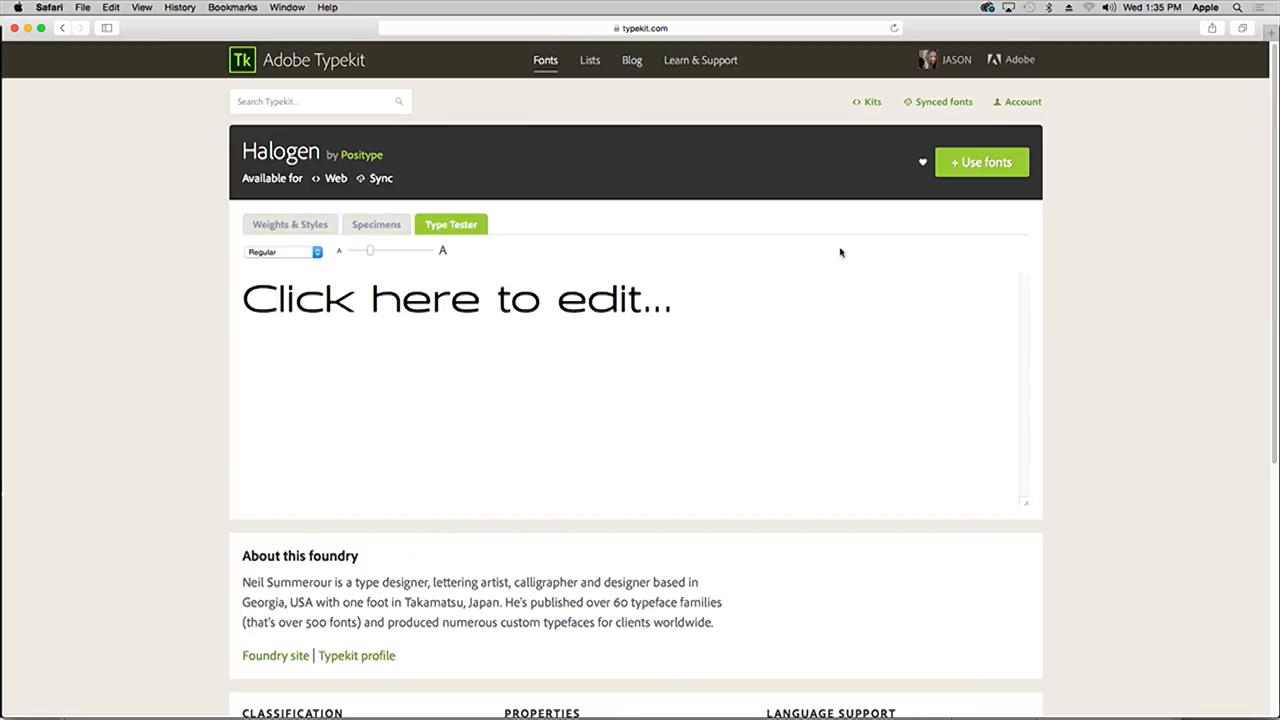
click(980, 162)
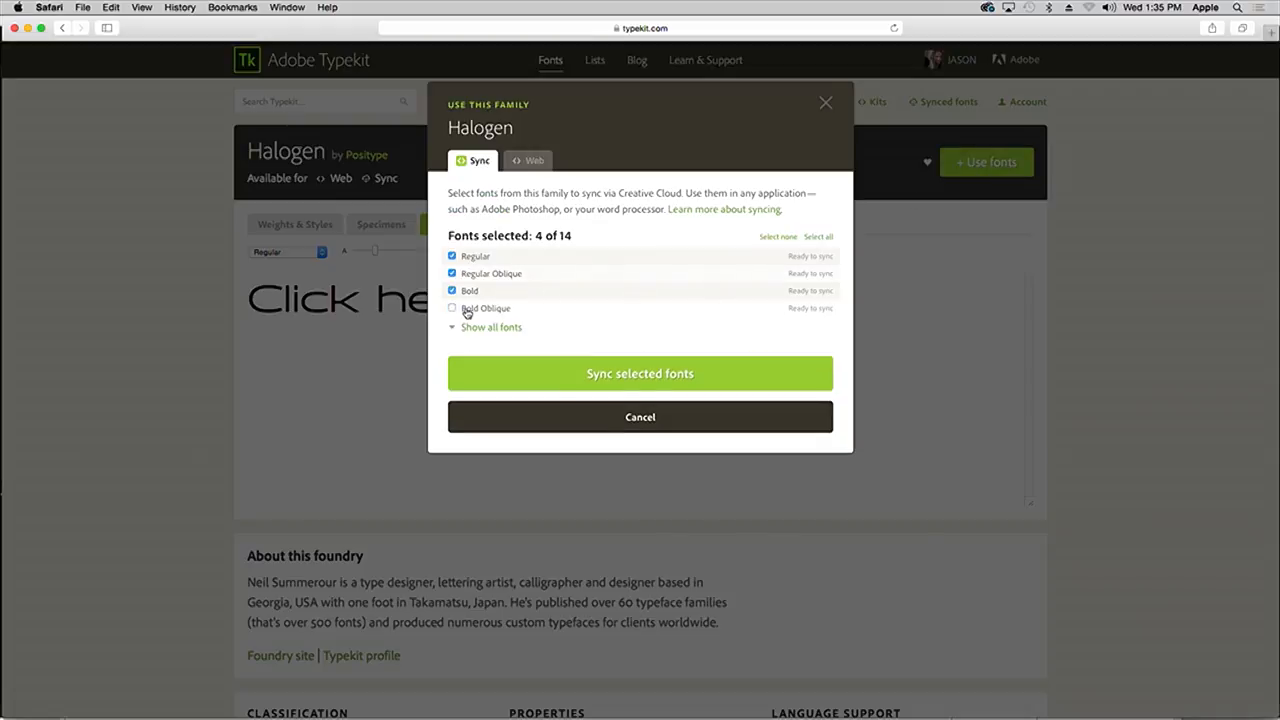
click(492, 328)
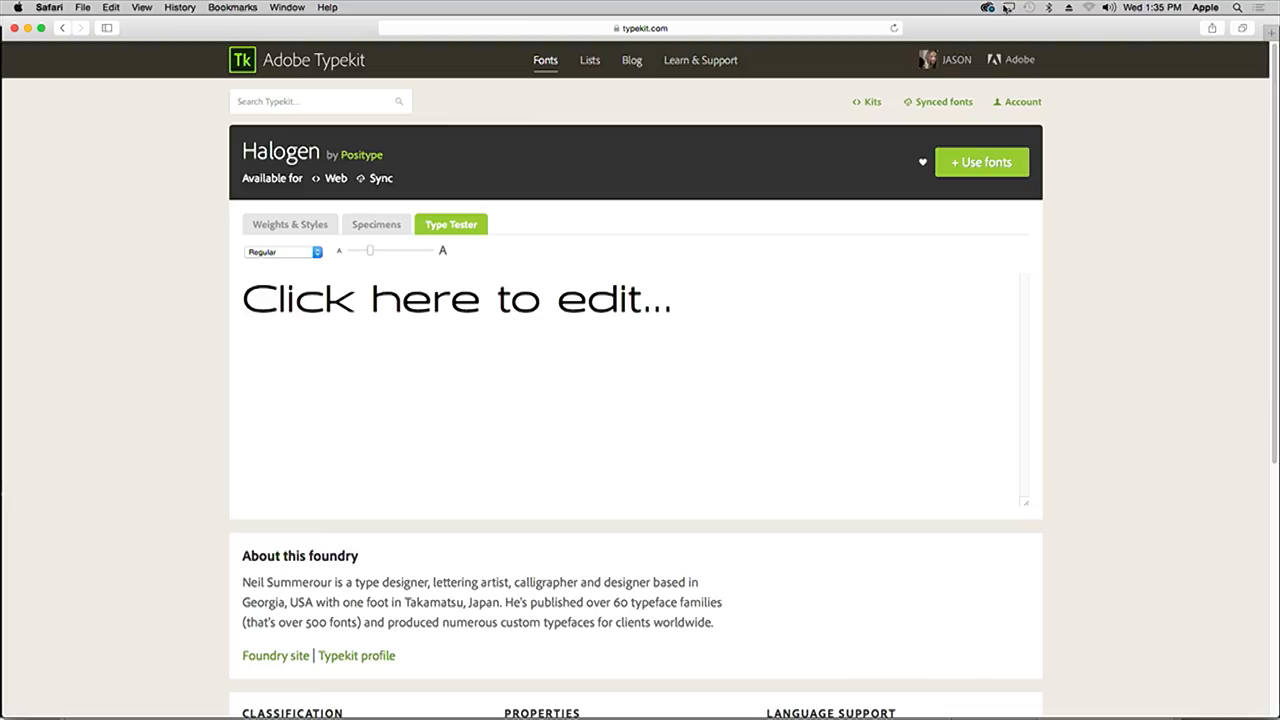
click(988, 8)
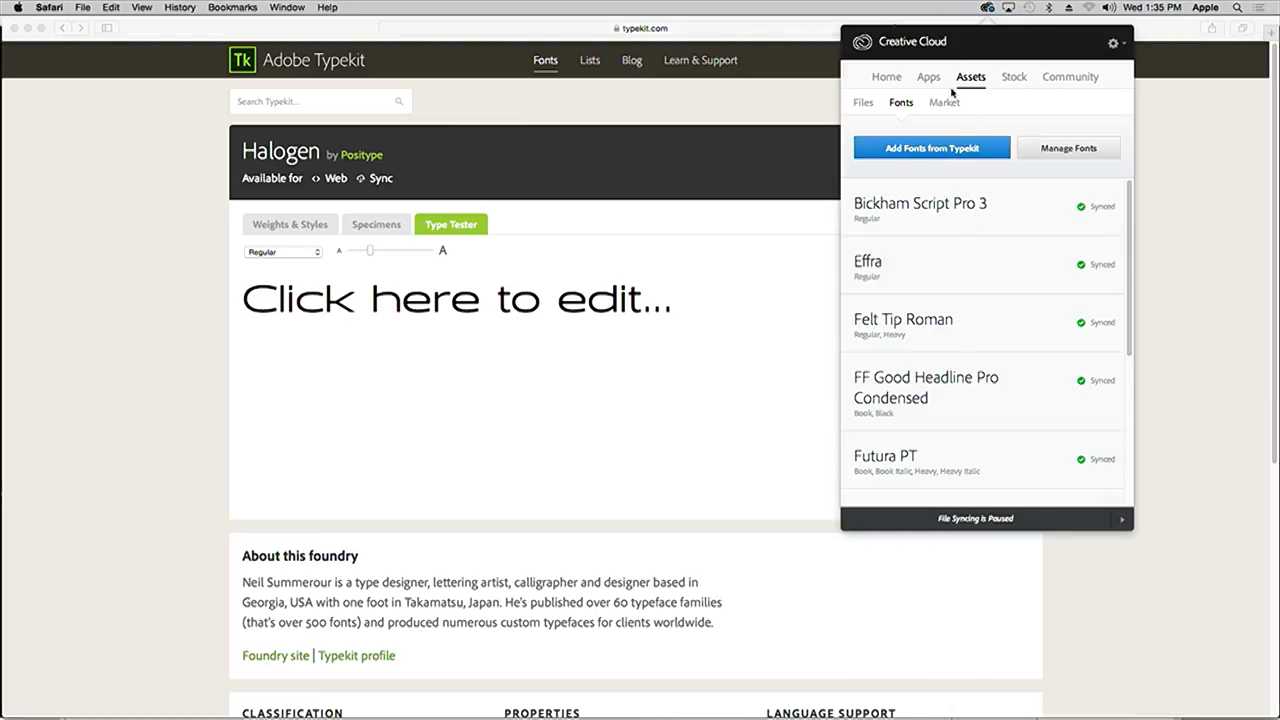